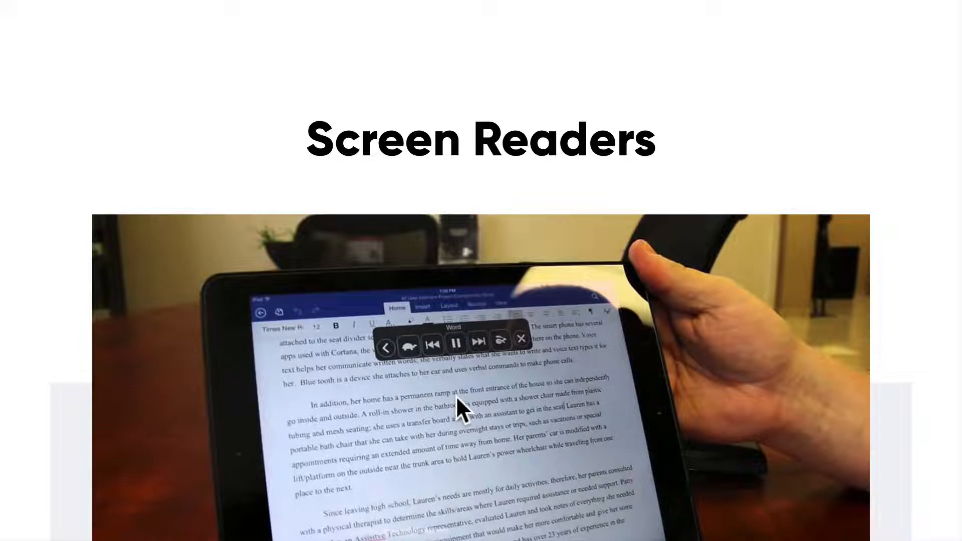
mouse_move(436, 386)
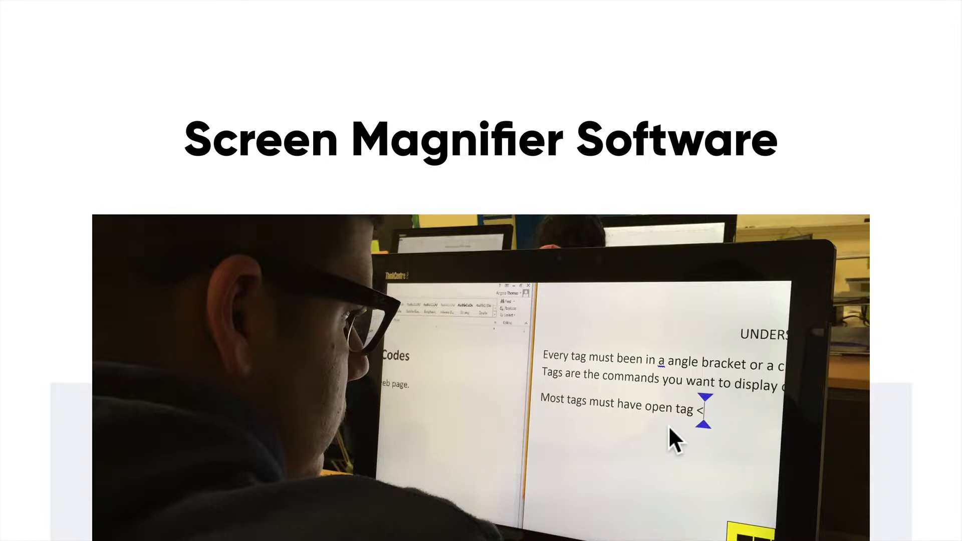
mouse_move(540, 420)
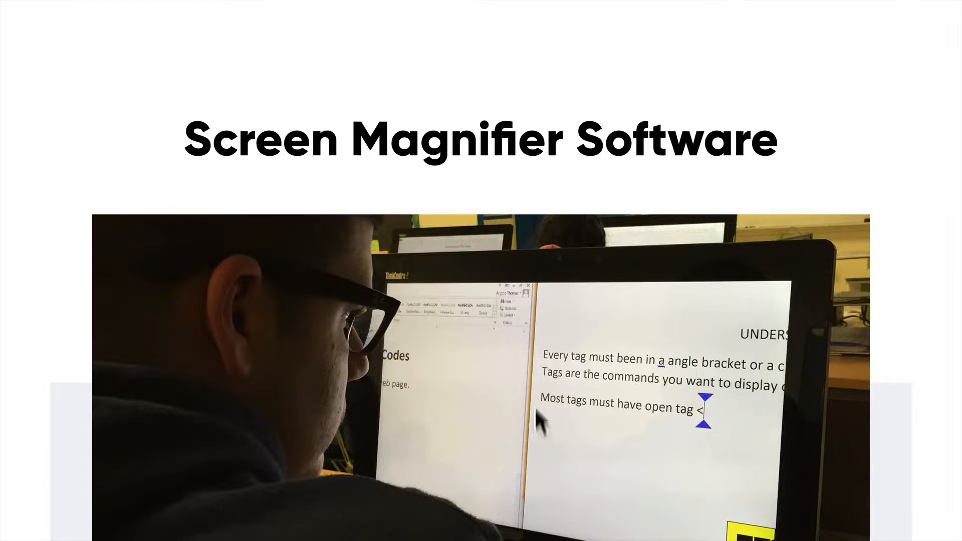